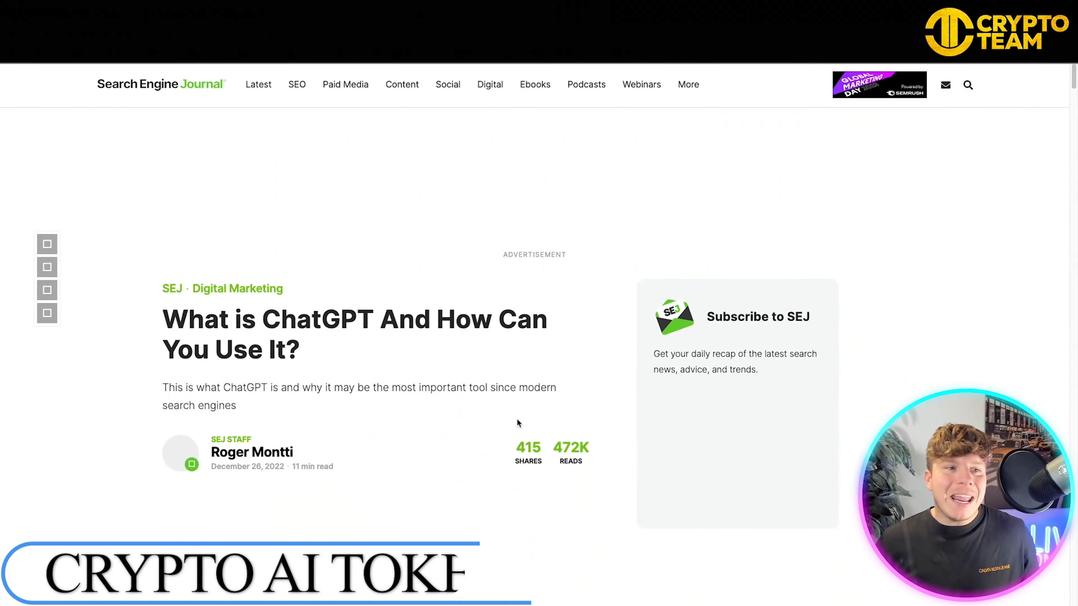
scroll("down", 3)
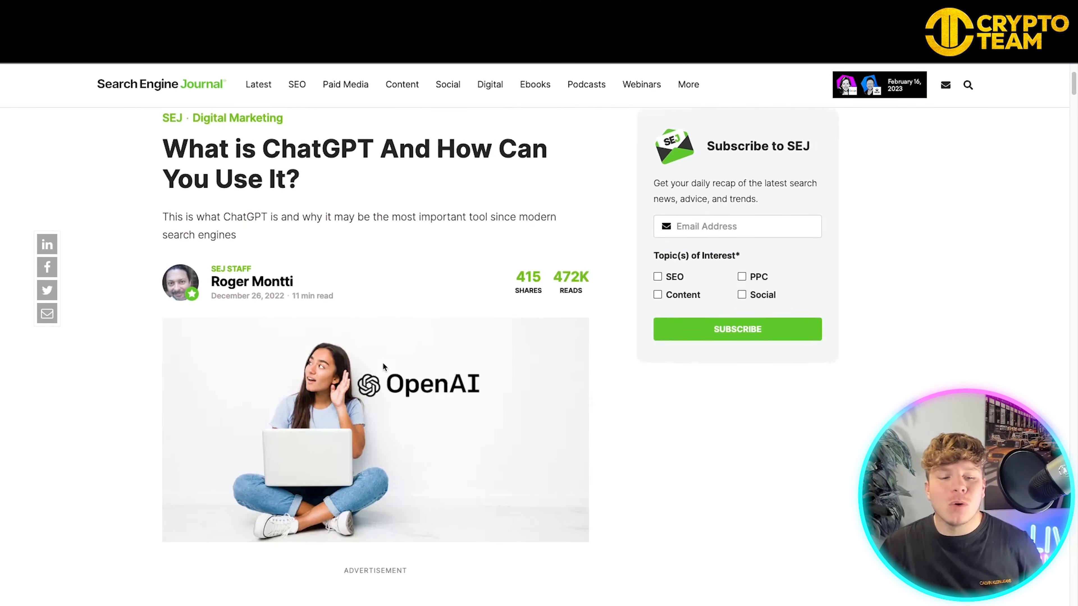
scroll("down", 3)
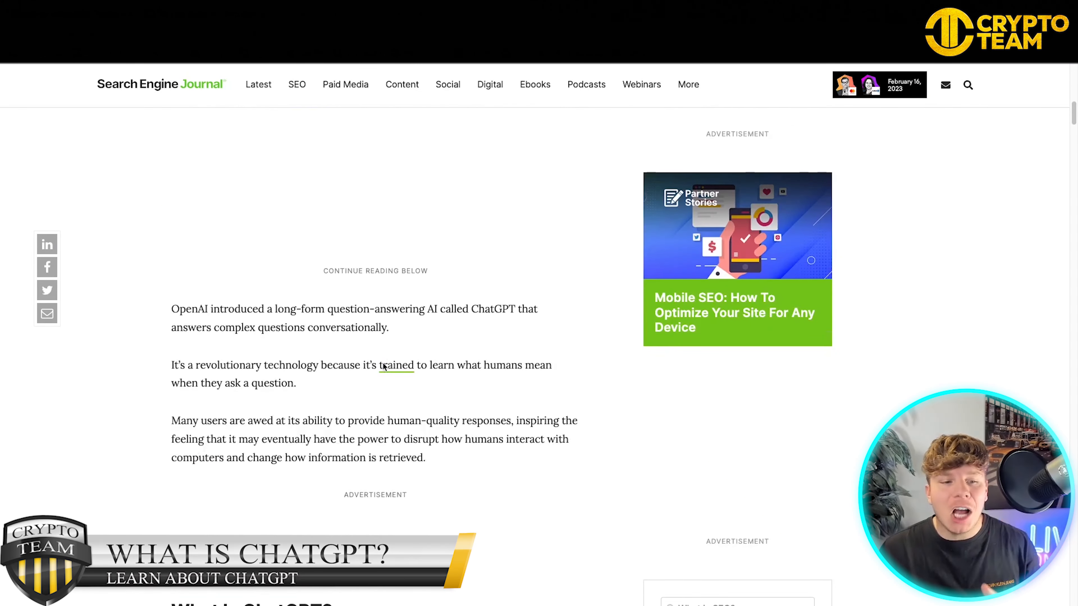
scroll("down", 3)
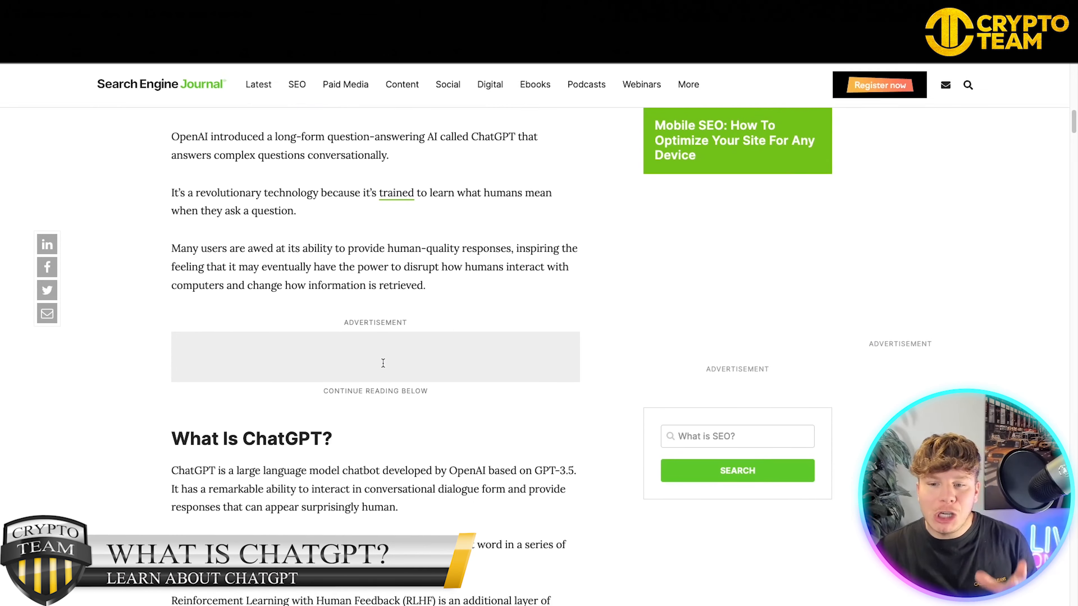
scroll("down", 3)
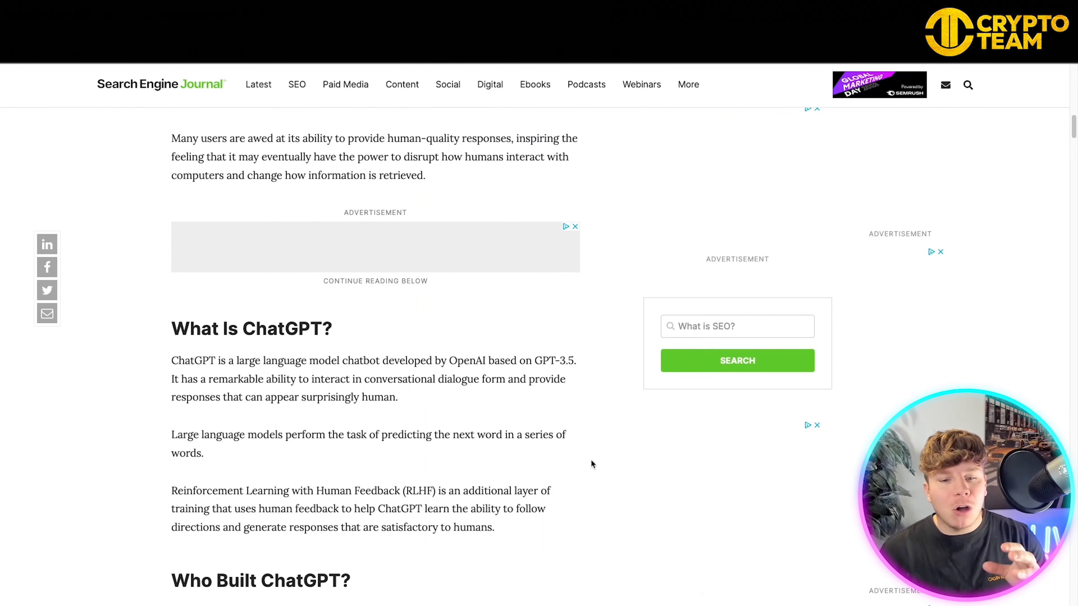
scroll("down", 3)
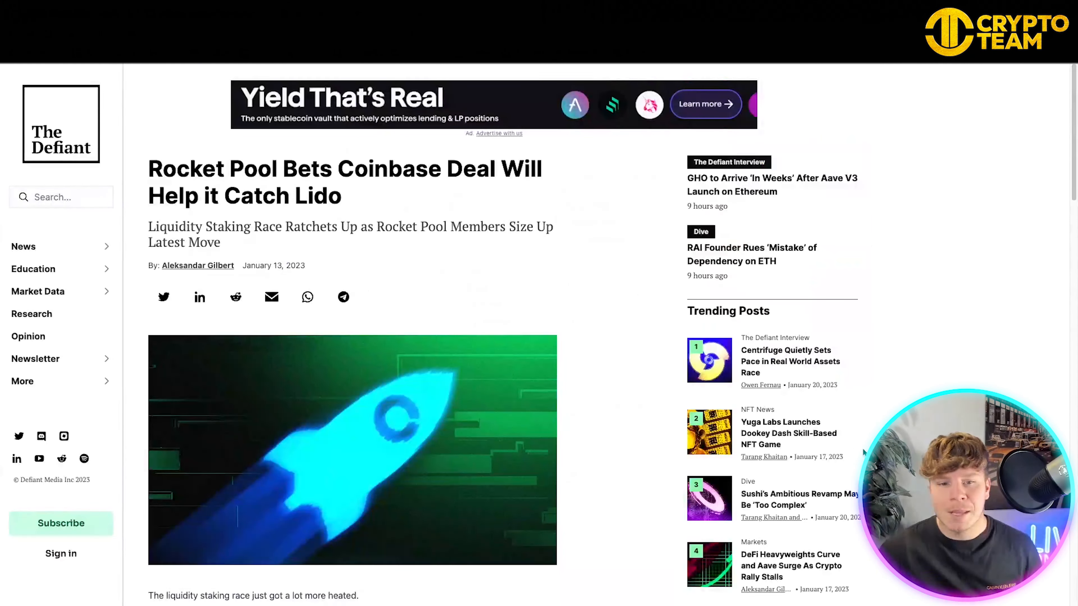
scroll("down", 3)
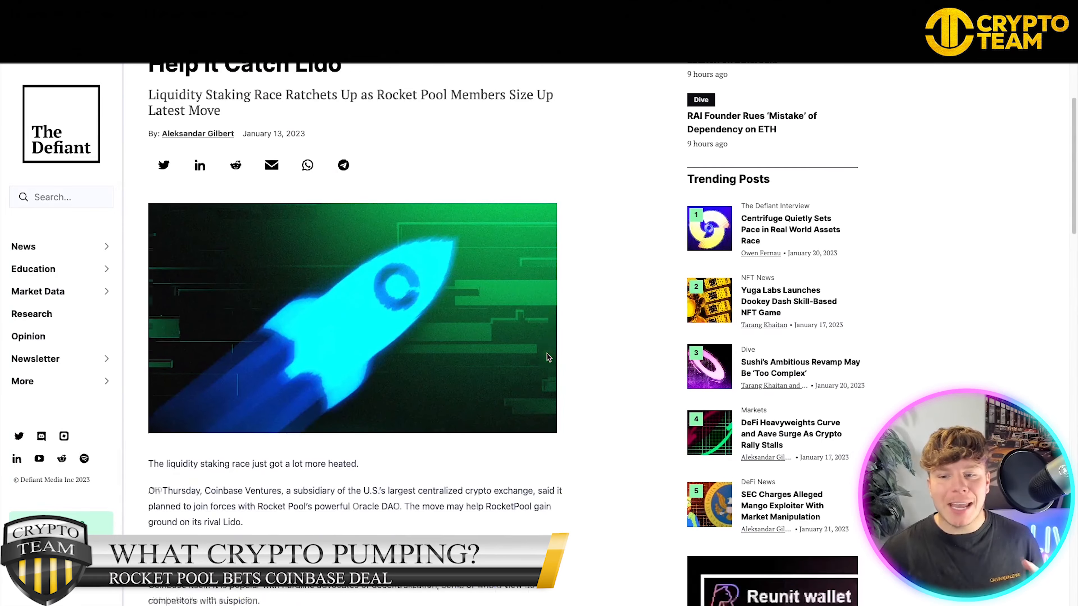
scroll("down", 3)
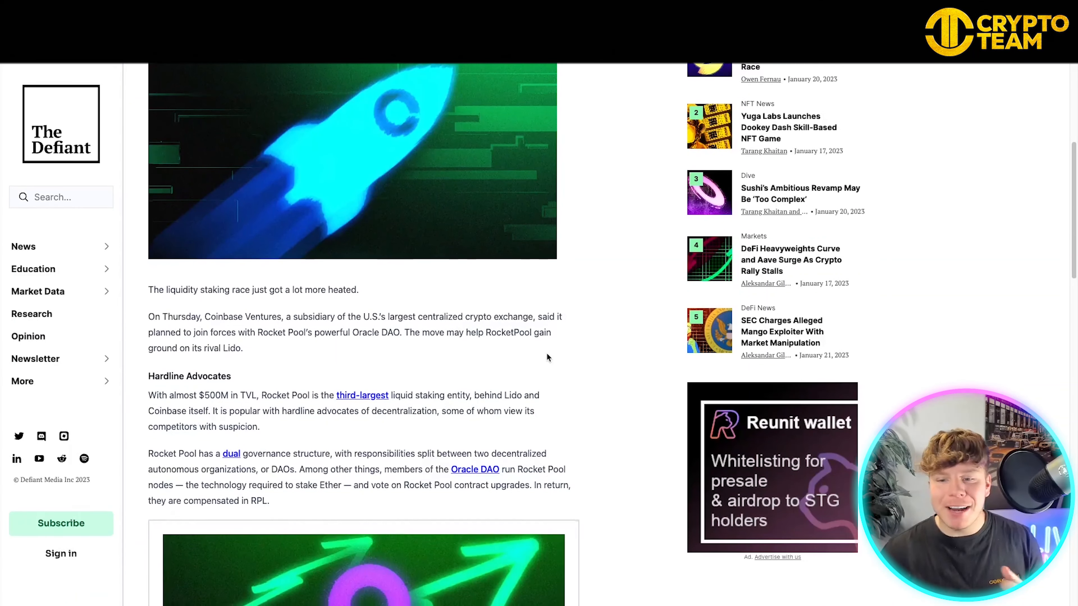
scroll("down", 3)
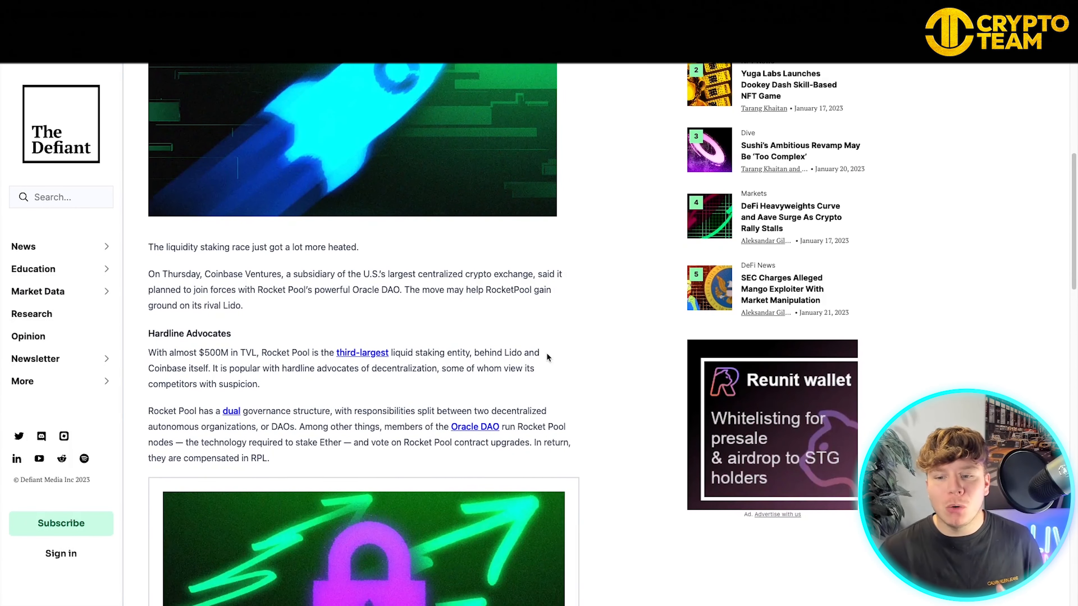
scroll("down", 3)
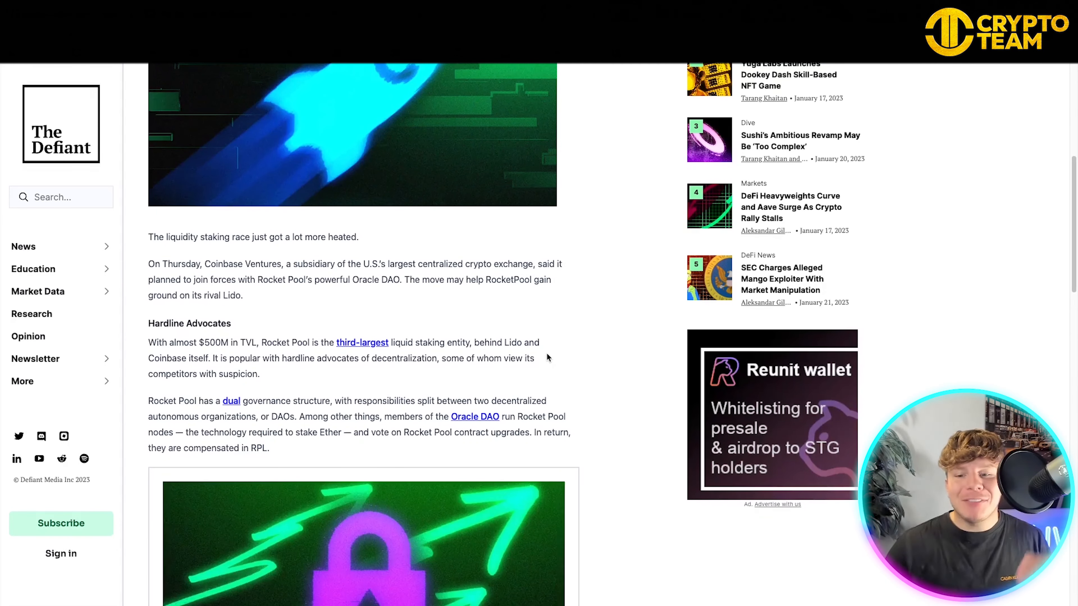
scroll("down", 3)
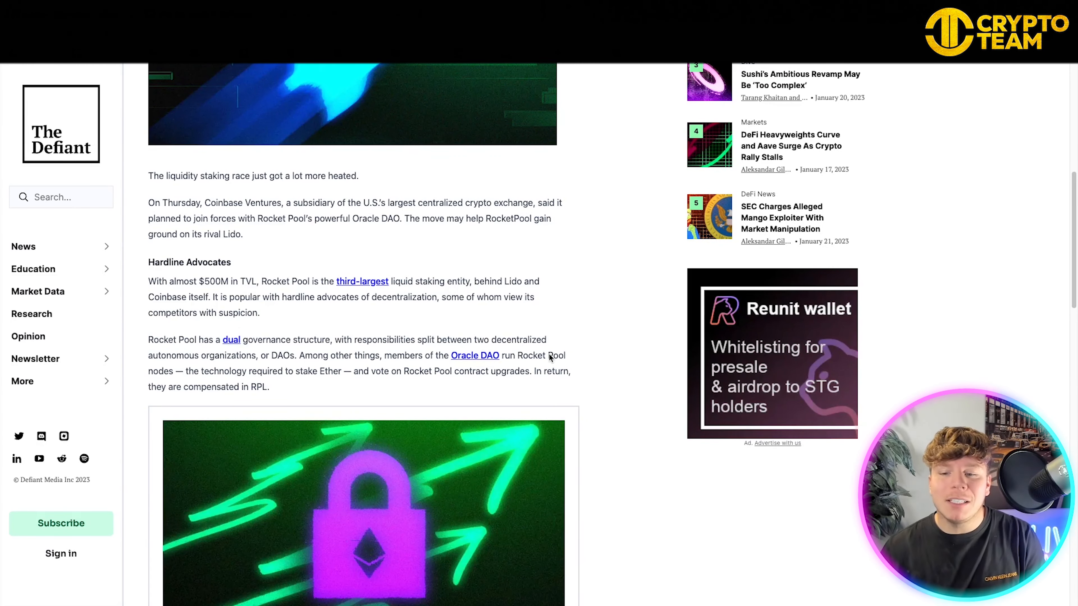
scroll("down", 3)
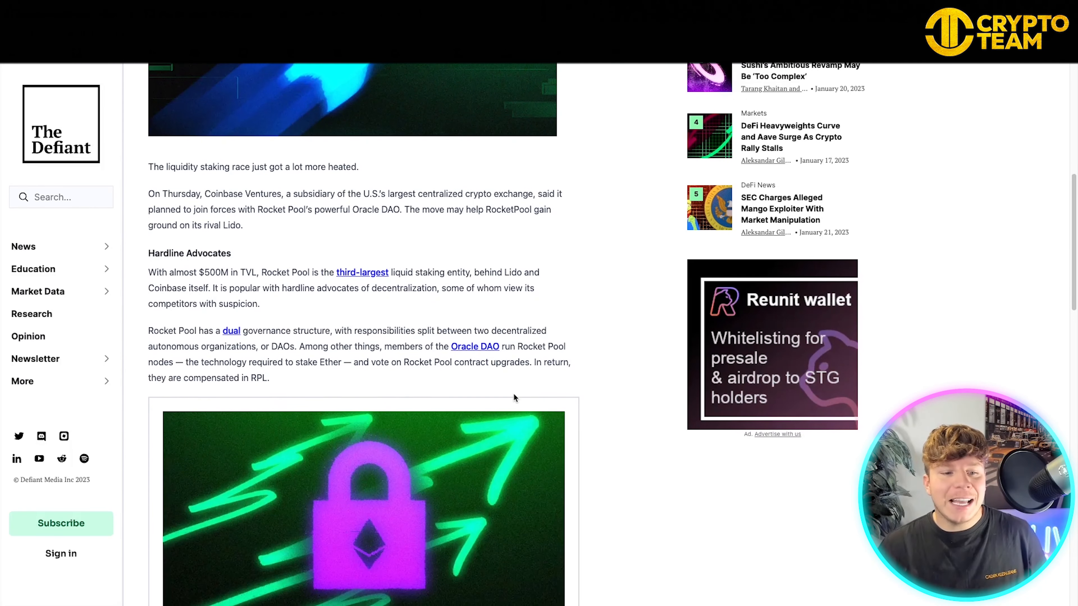
scroll("down", 3)
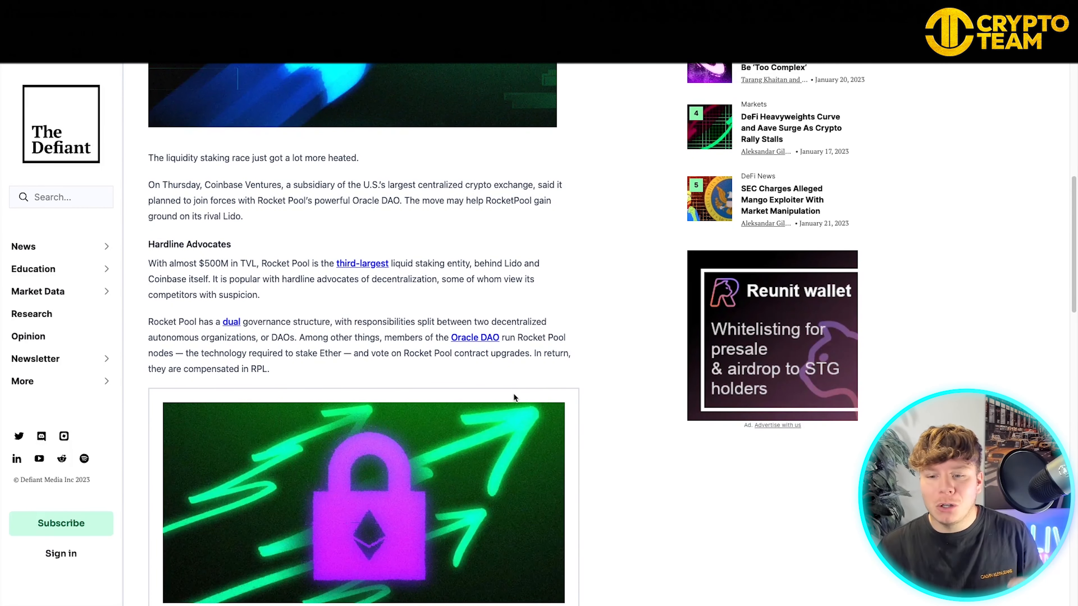
scroll("down", 3)
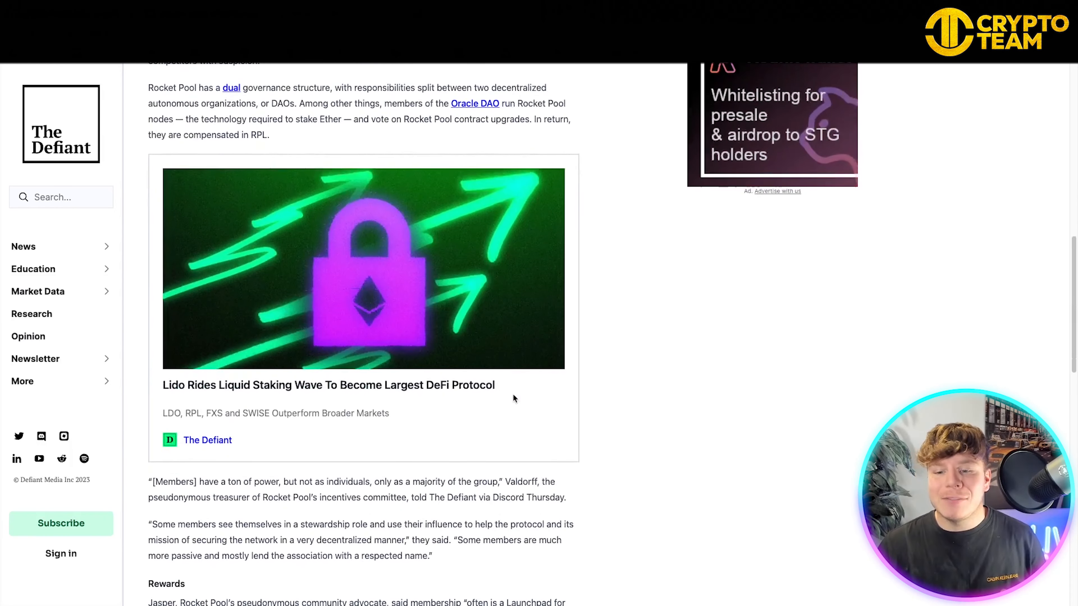
scroll("down", 3)
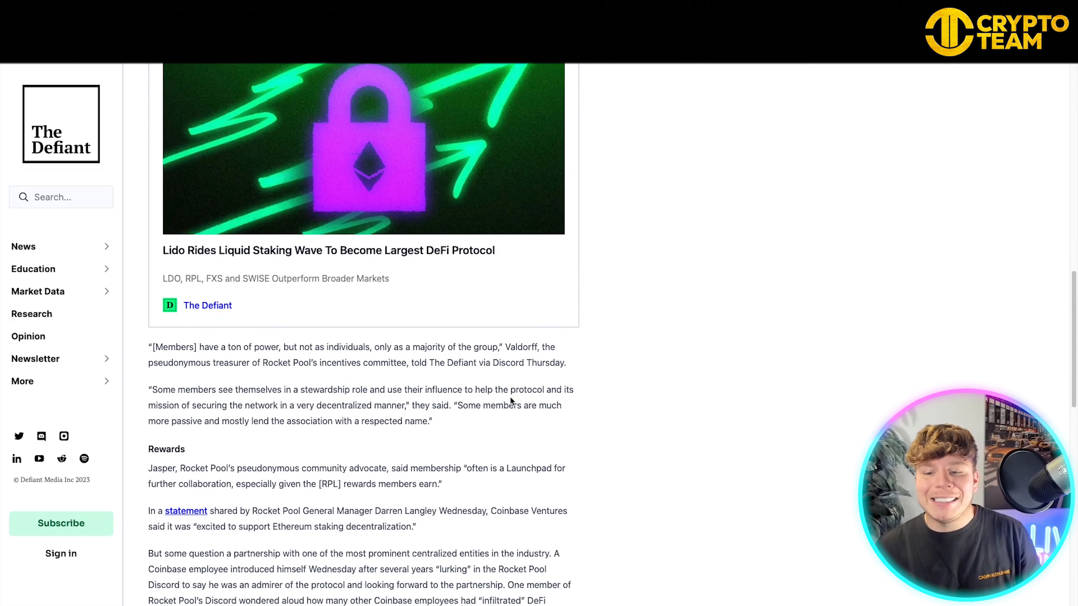
scroll("down", 3)
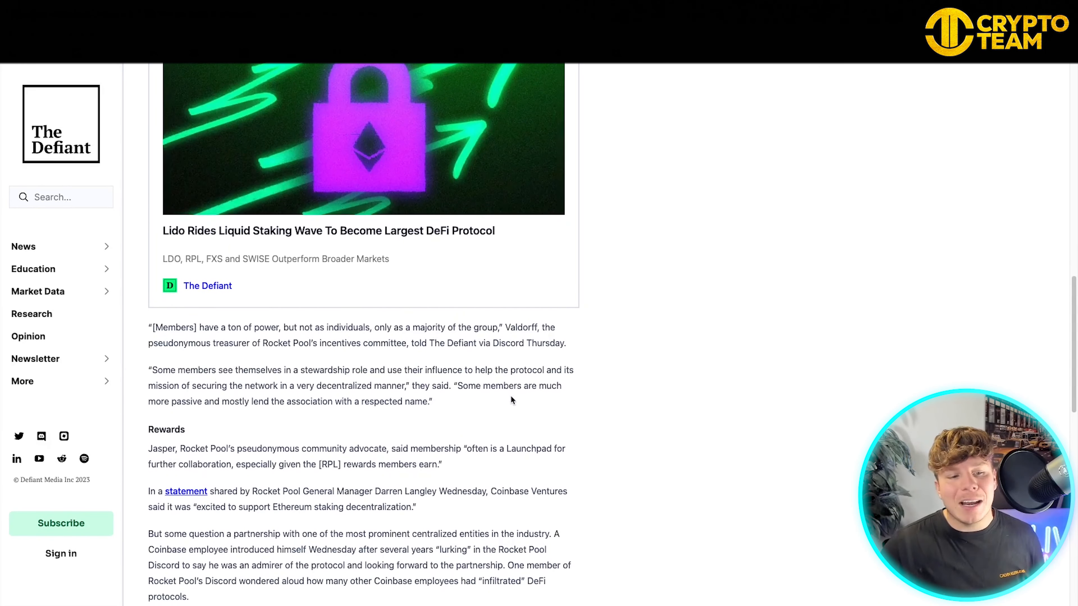
scroll("down", 3)
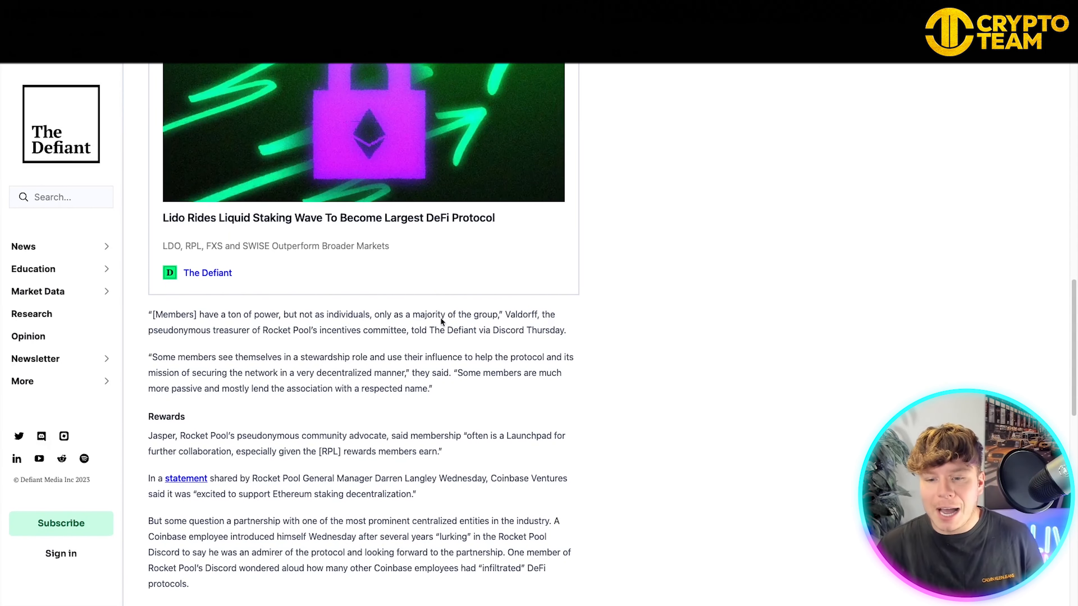
scroll("down", 3)
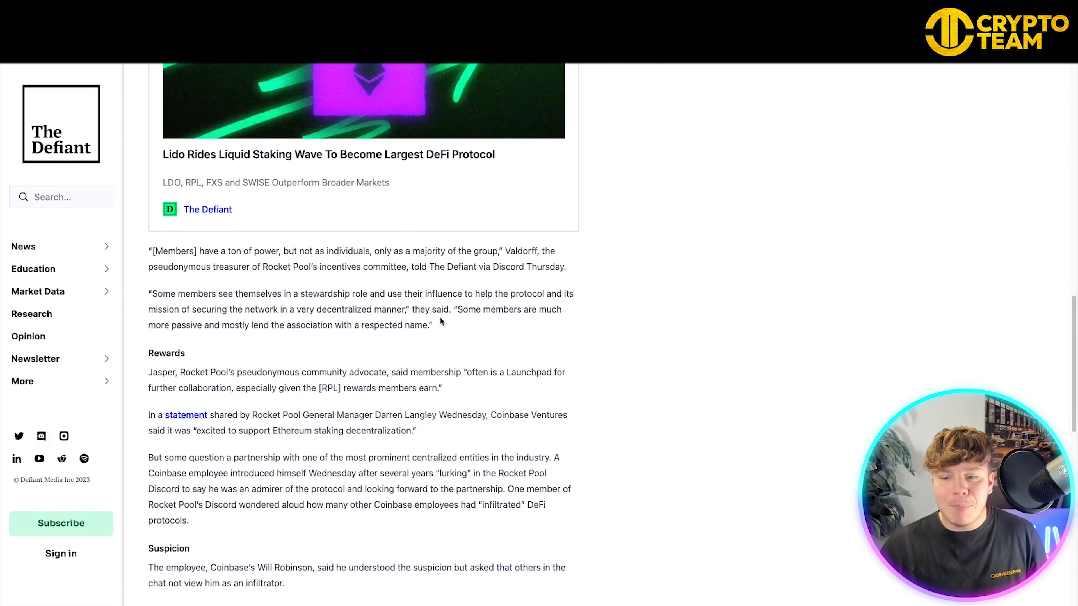
scroll("down", 3)
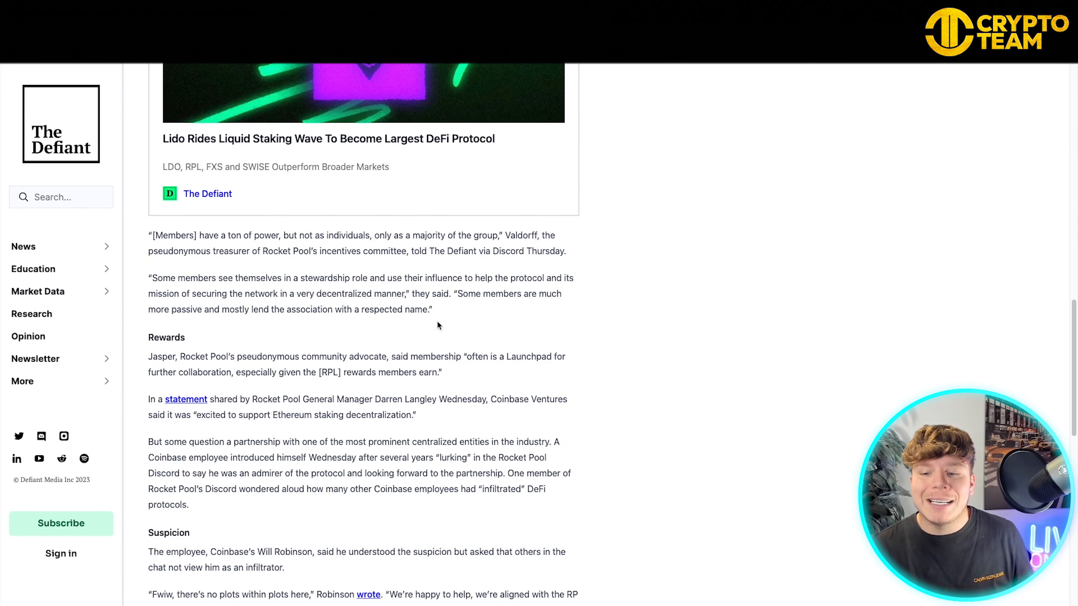
scroll("down", 3)
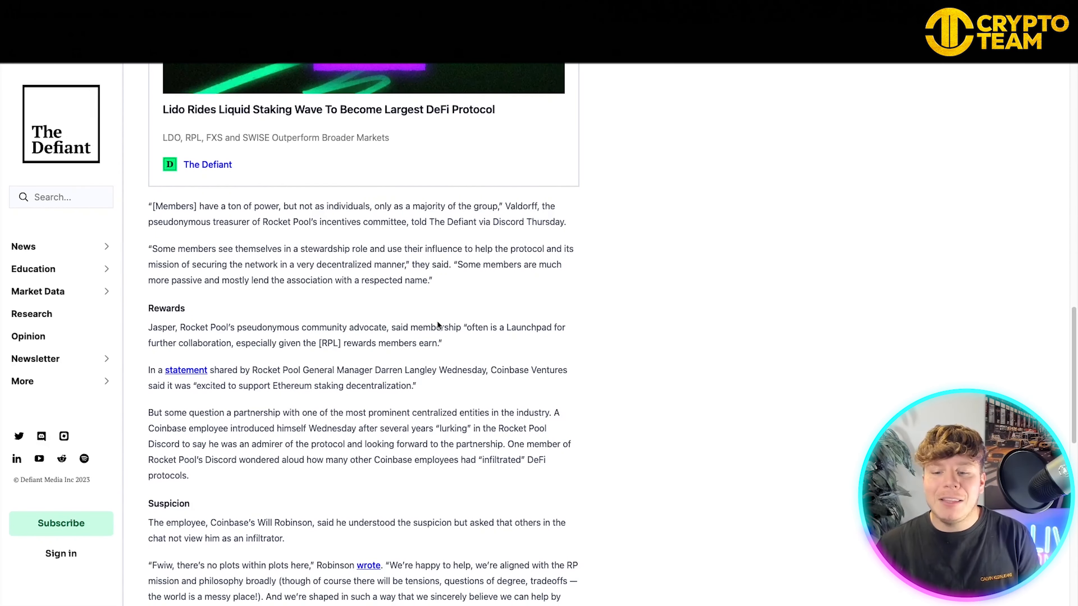
scroll("down", 3)
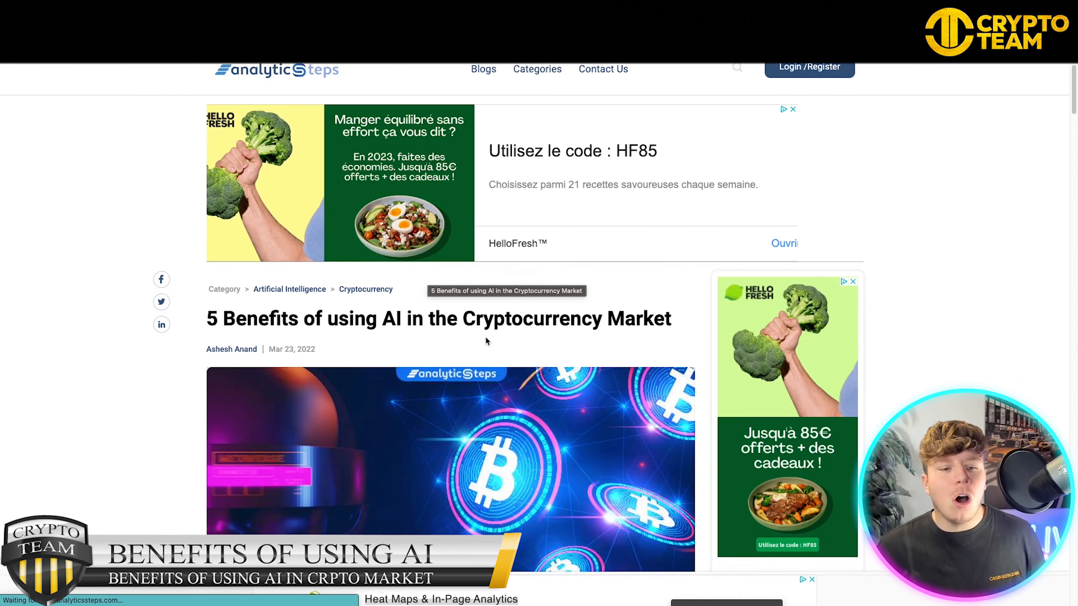
scroll("down", 3)
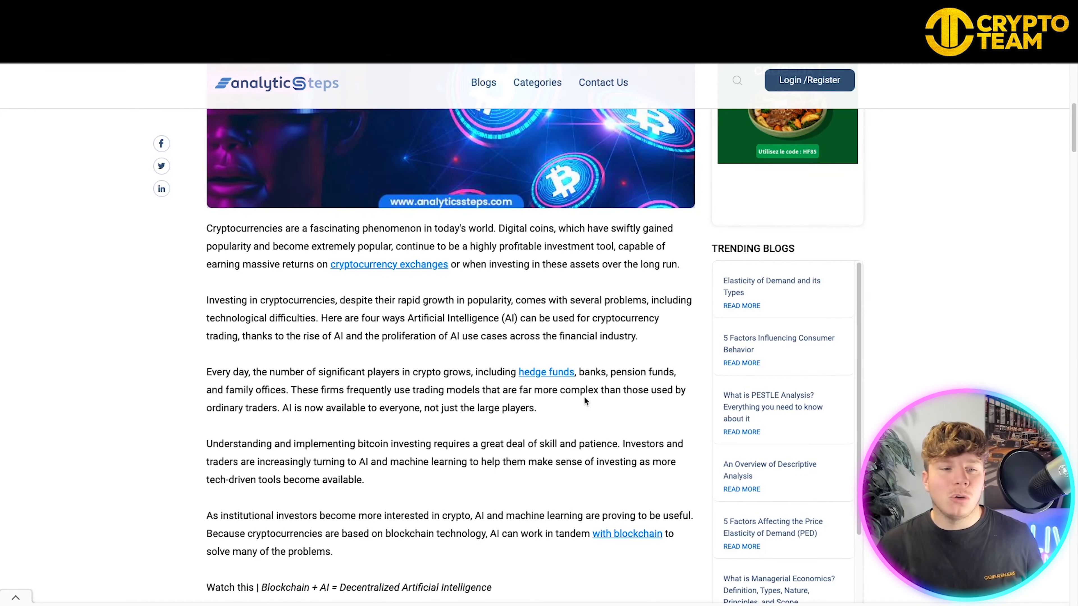
scroll("down", 3)
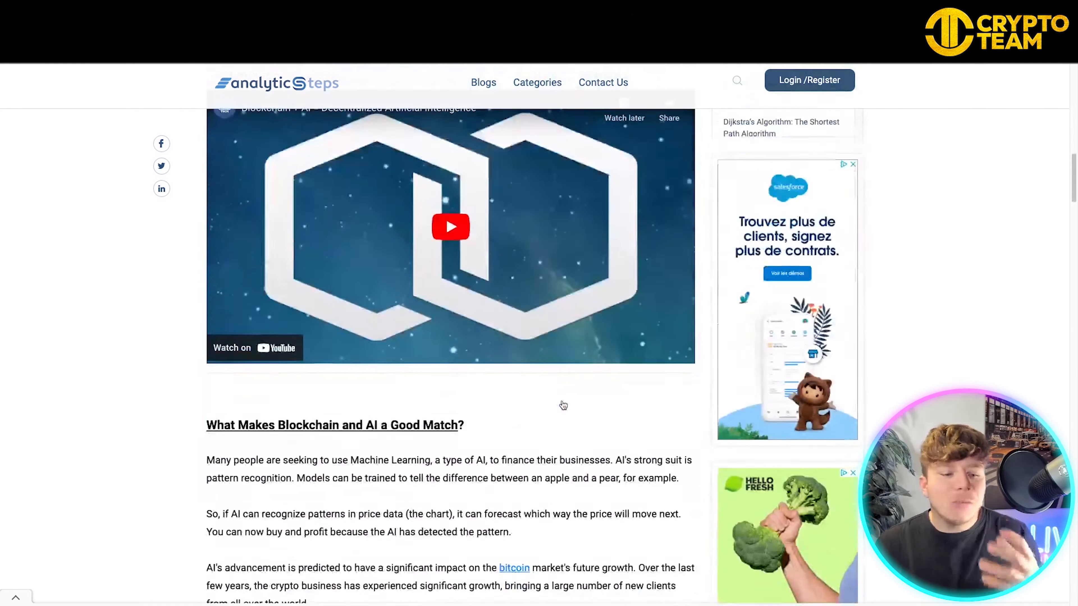
scroll("down", 3)
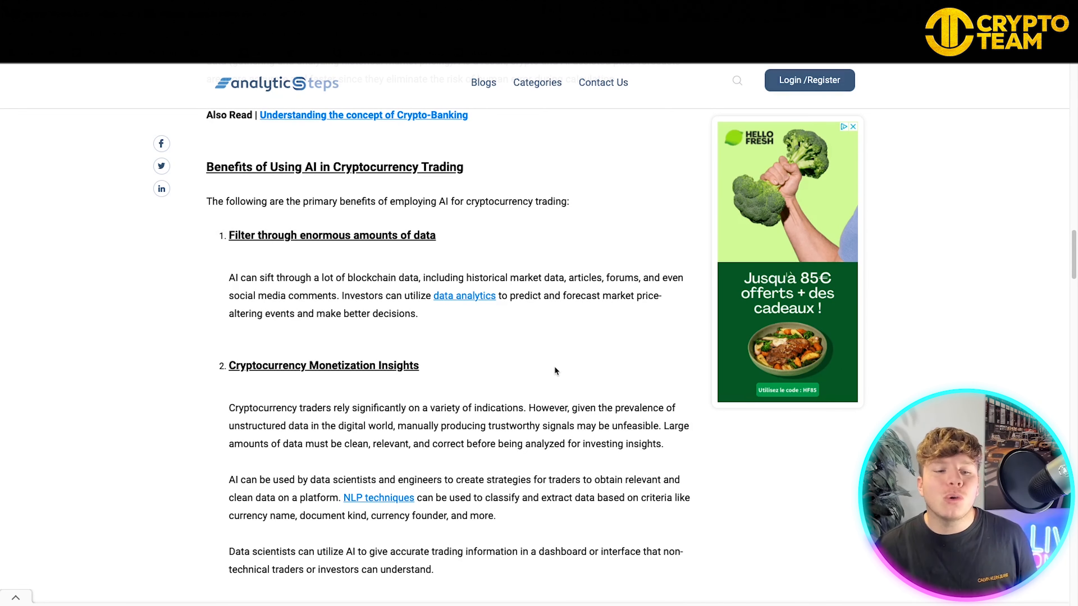
scroll("down", 3)
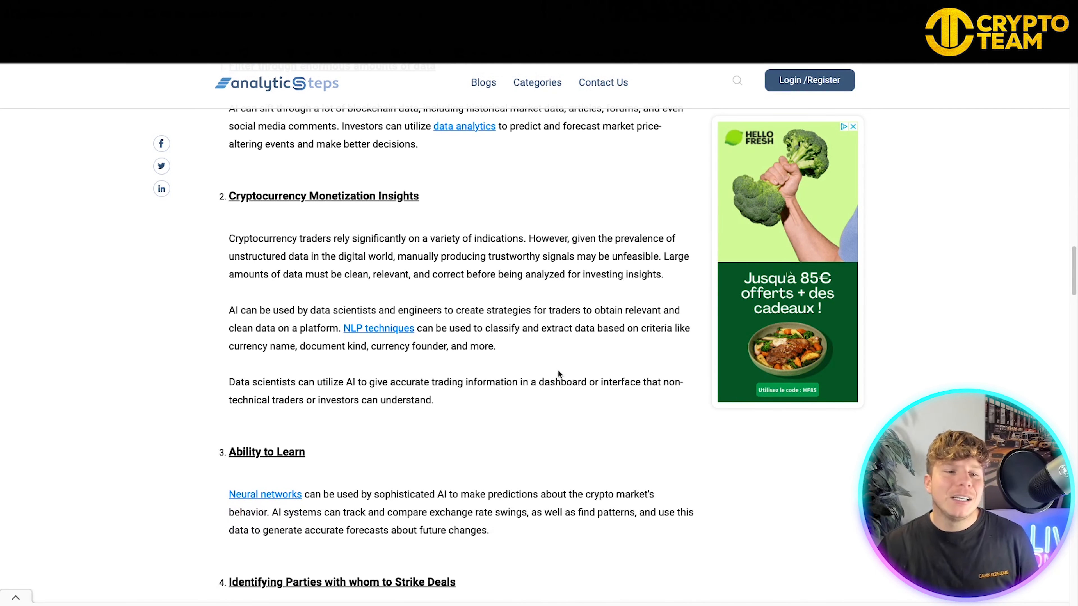
scroll("down", 3)
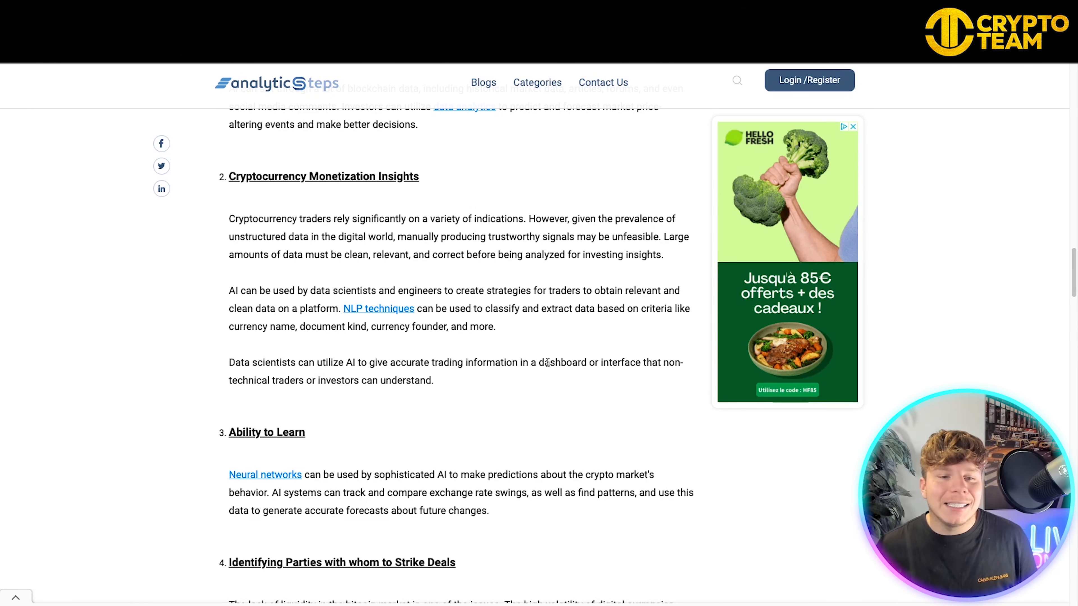
scroll("down", 3)
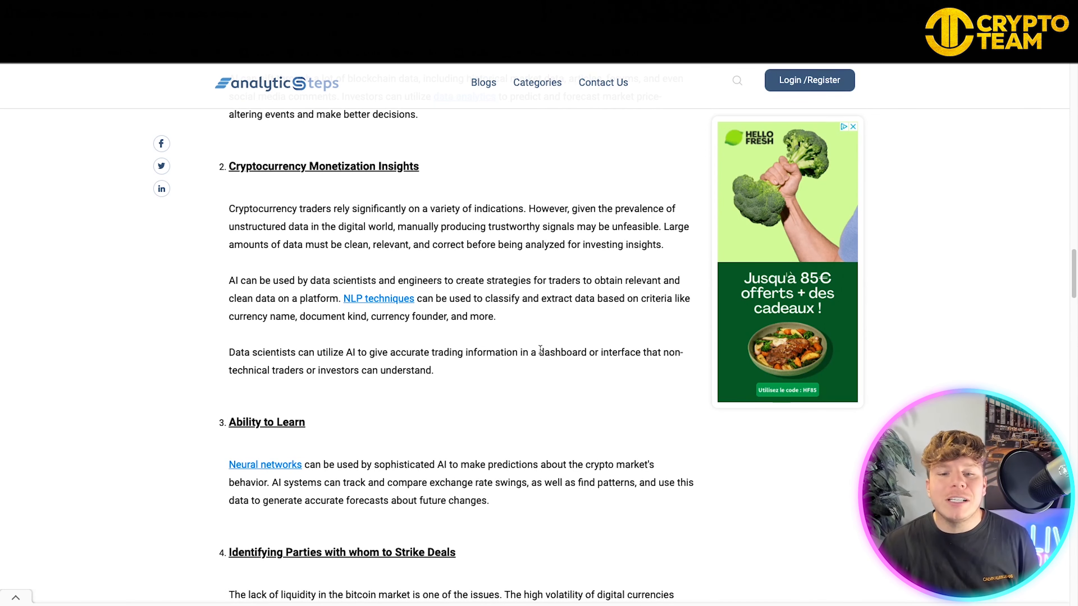
scroll("down", 3)
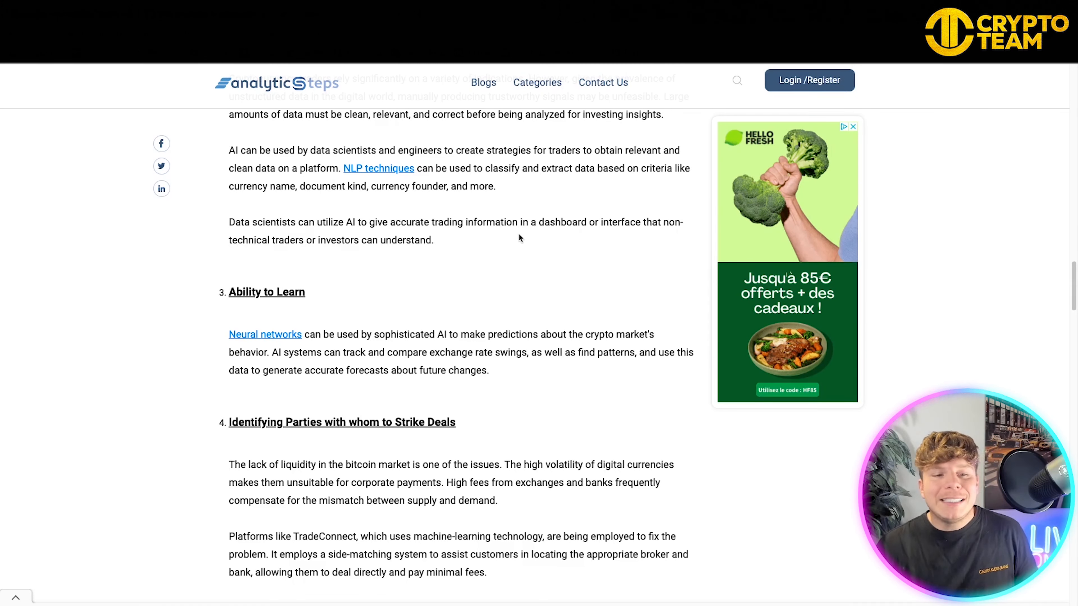
scroll("down", 3)
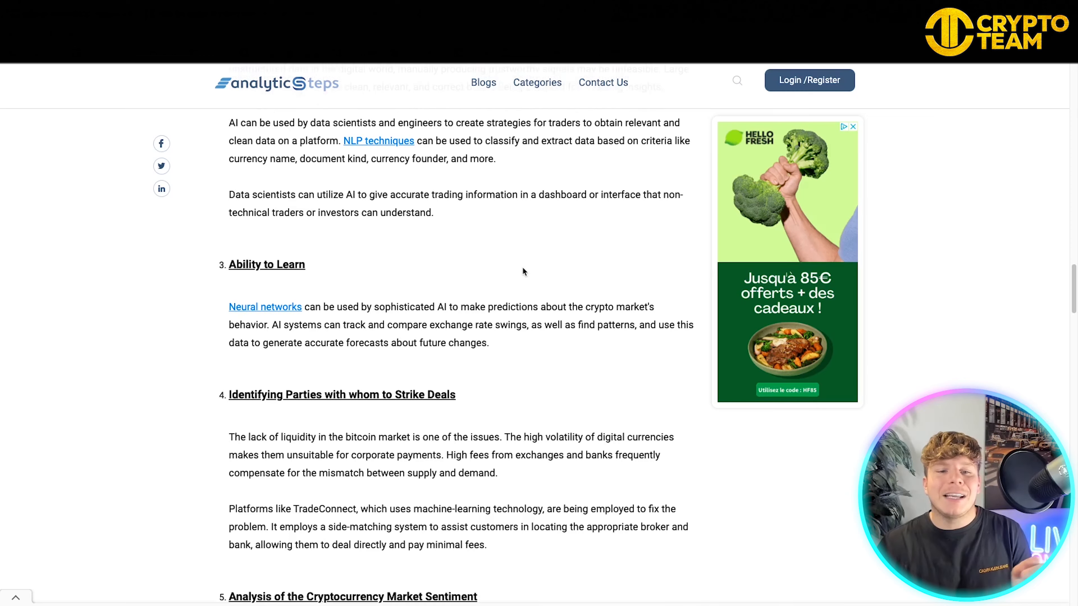
scroll("down", 3)
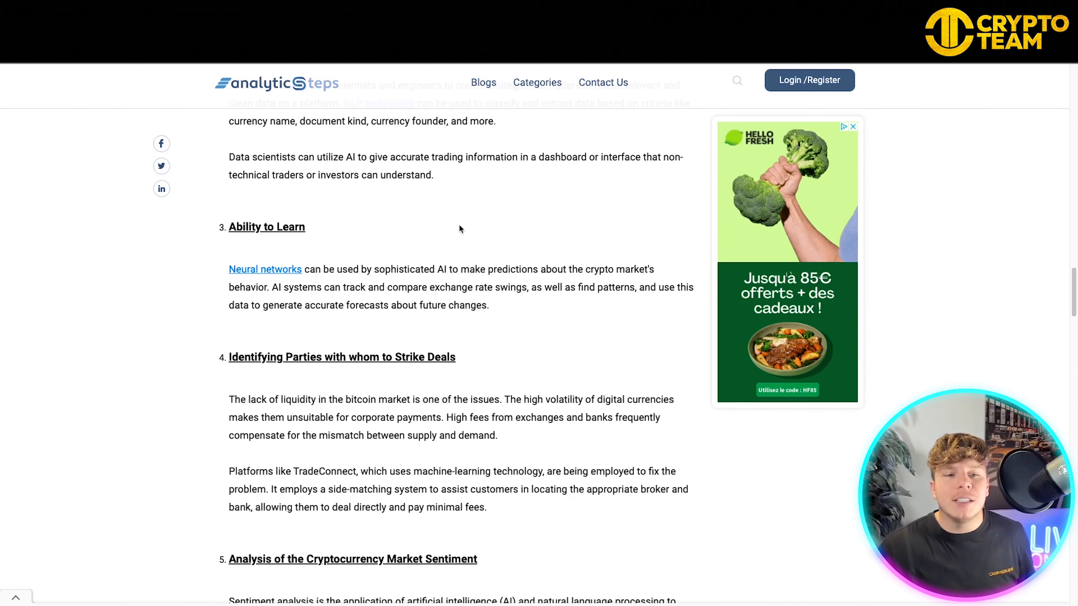
scroll("down", 3)
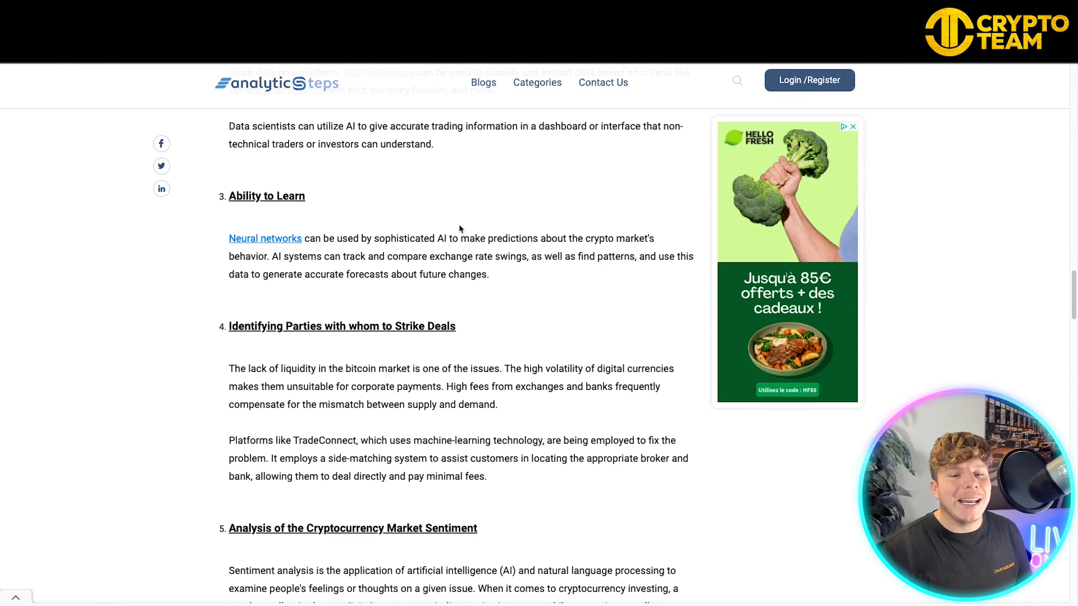
mouse_move(251, 270)
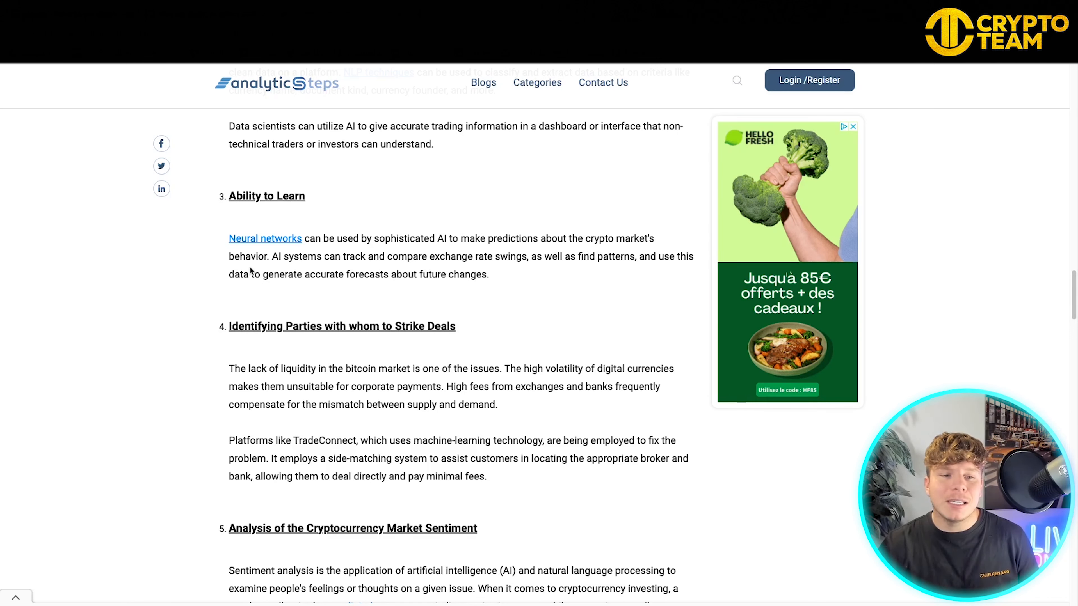
mouse_move(520, 296)
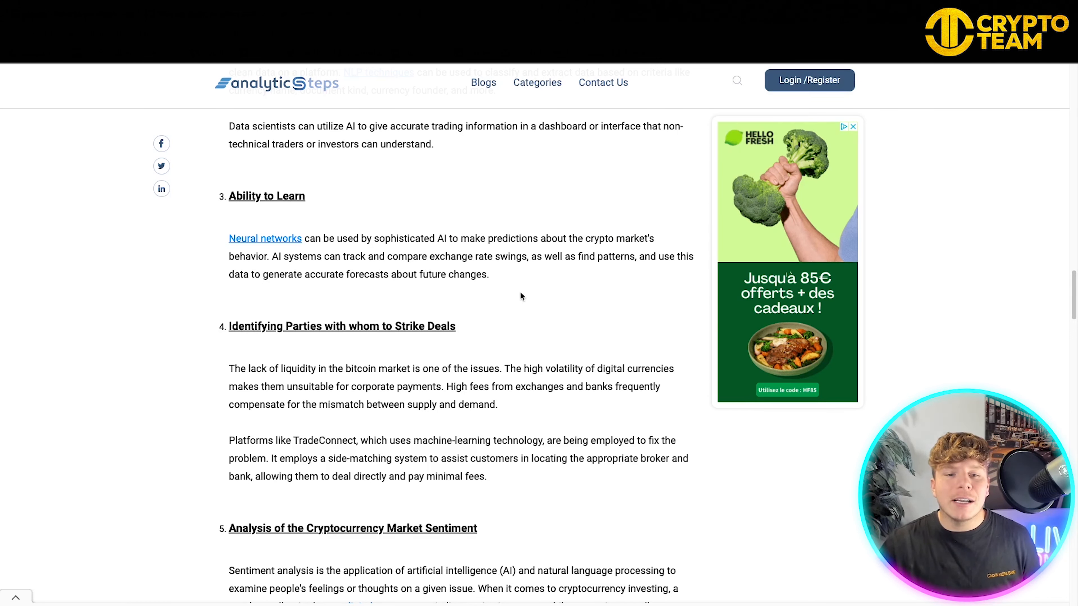
mouse_move(528, 294)
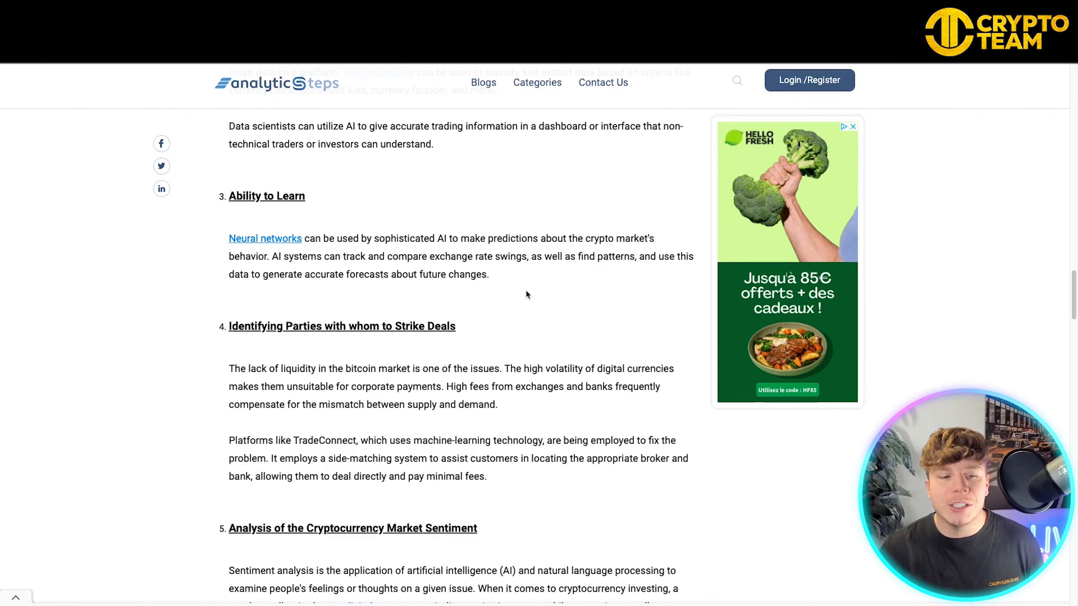
scroll("down", 3)
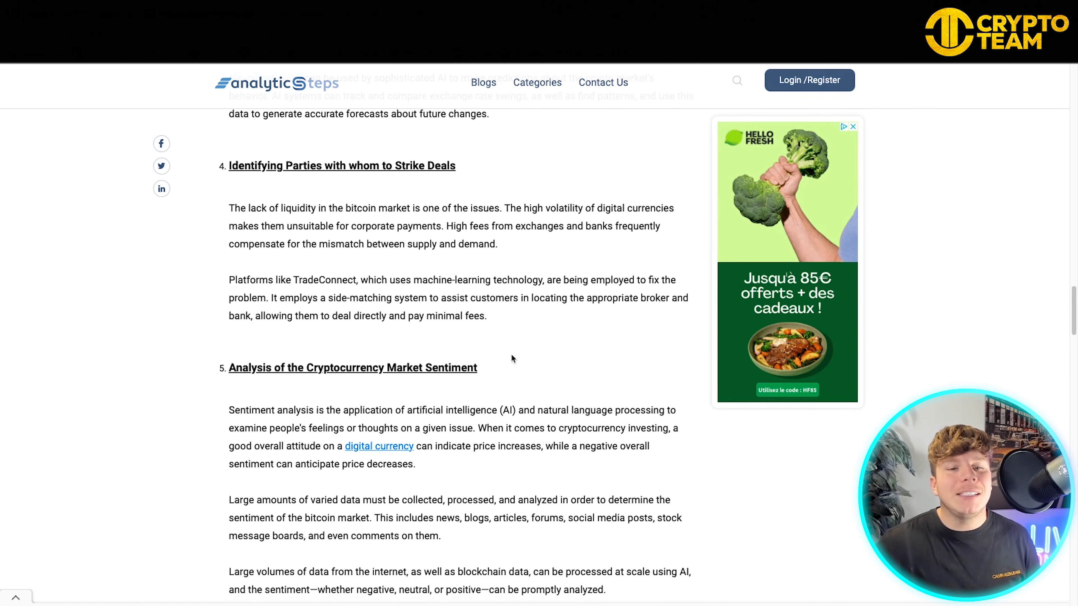